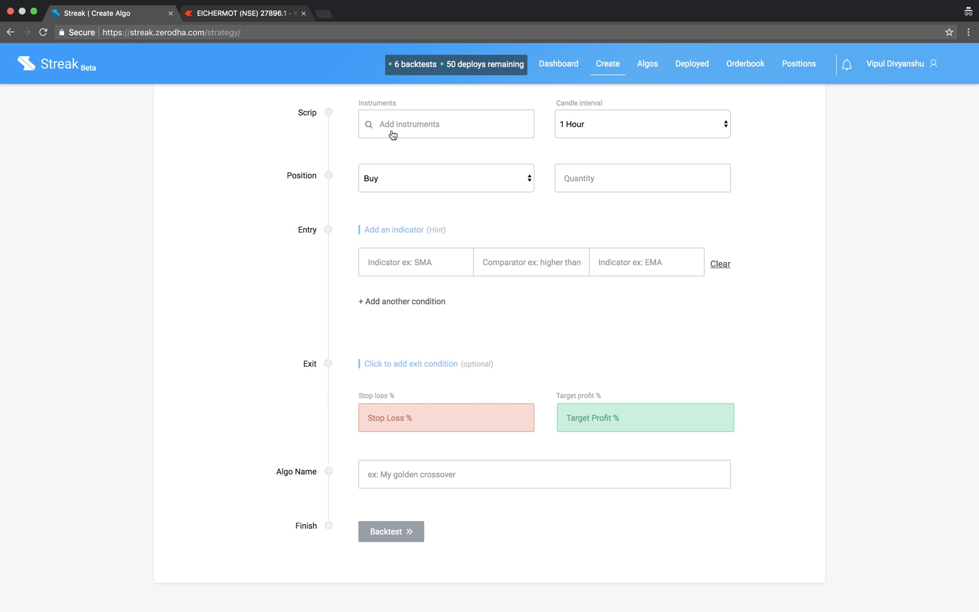
Add the five My Mixed Basket NSE stocks on 1-hour candles with a buy quantity of 100
left_click(445, 124)
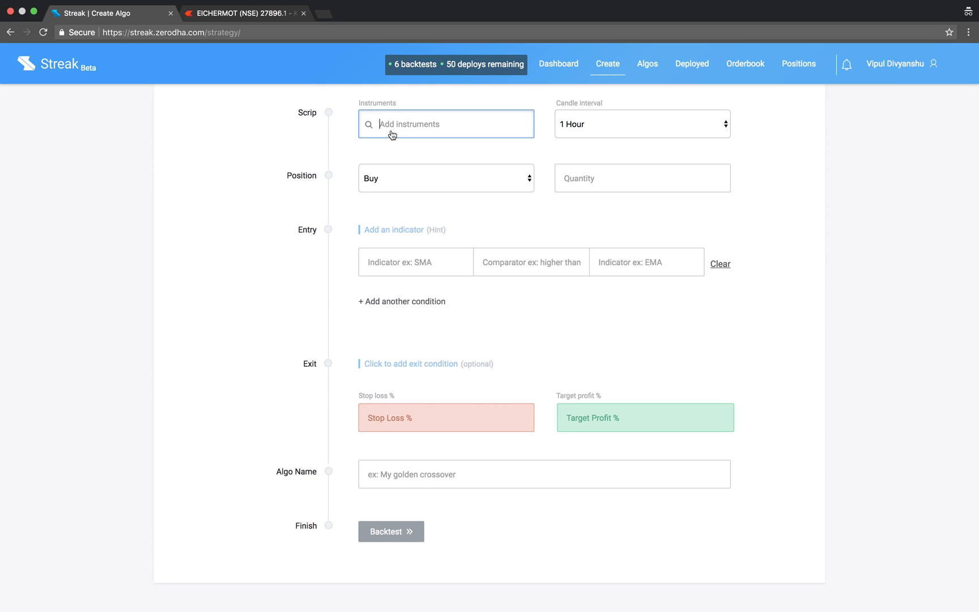
type("my m")
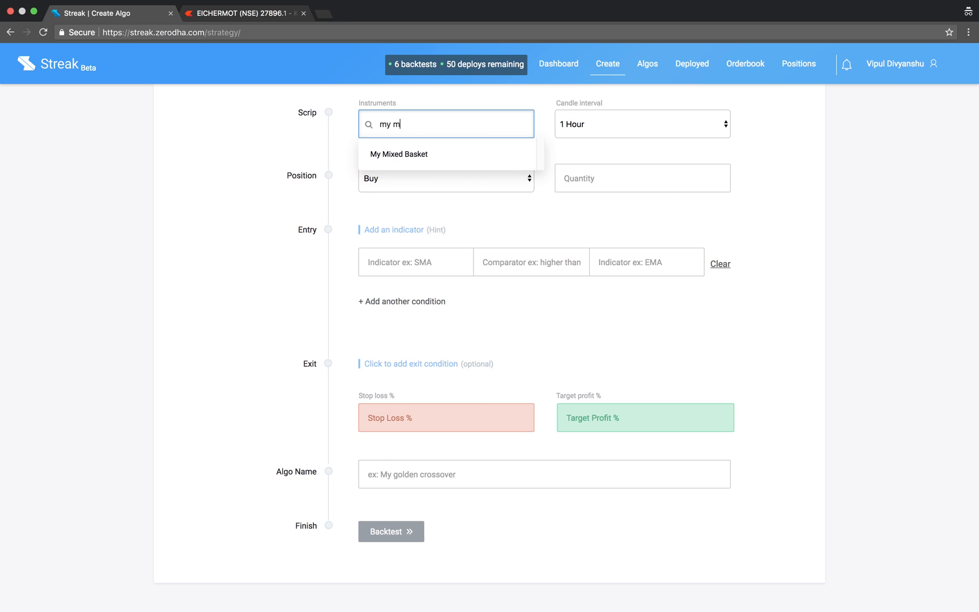
left_click(641, 124)
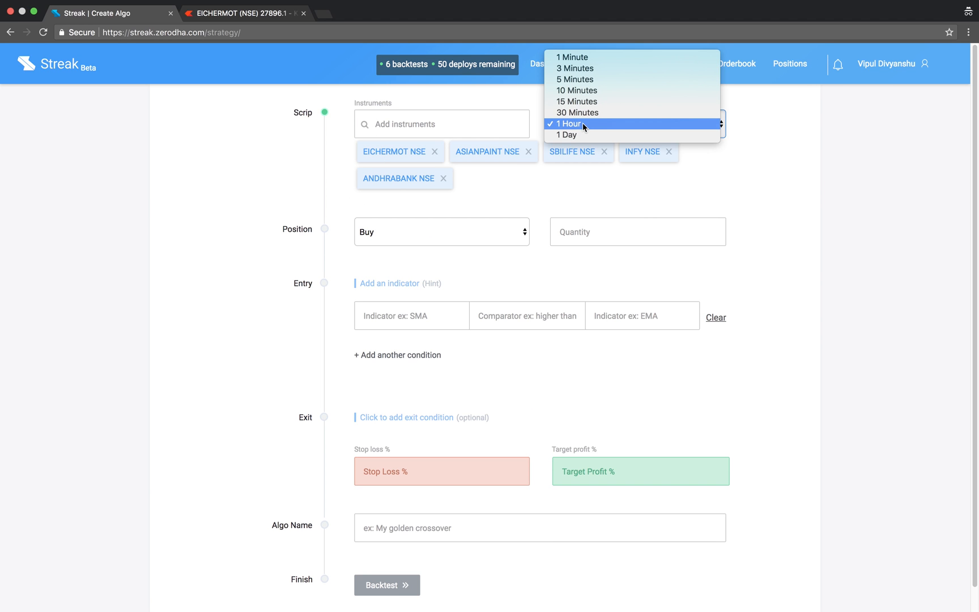
left_click(637, 231)
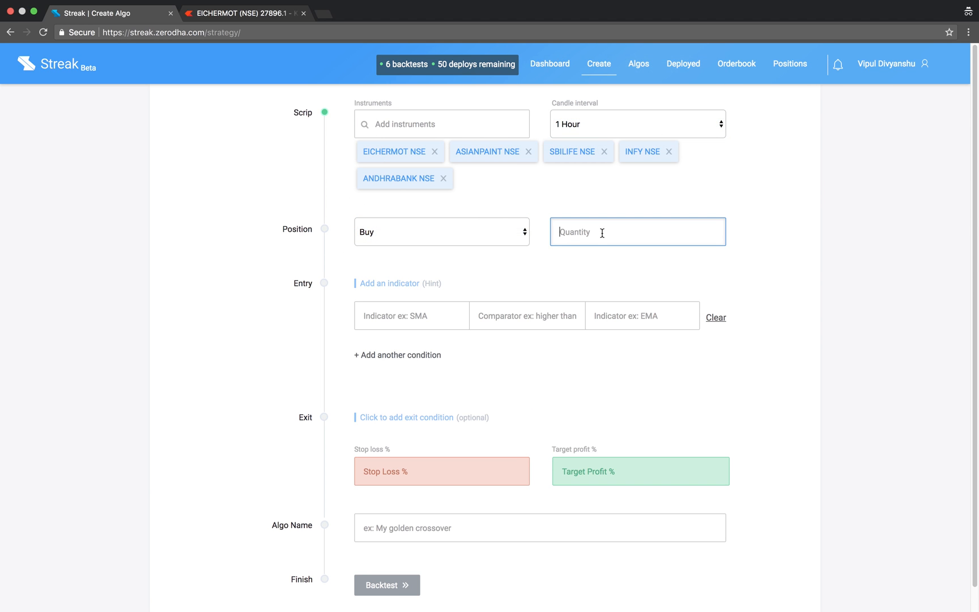
type("100")
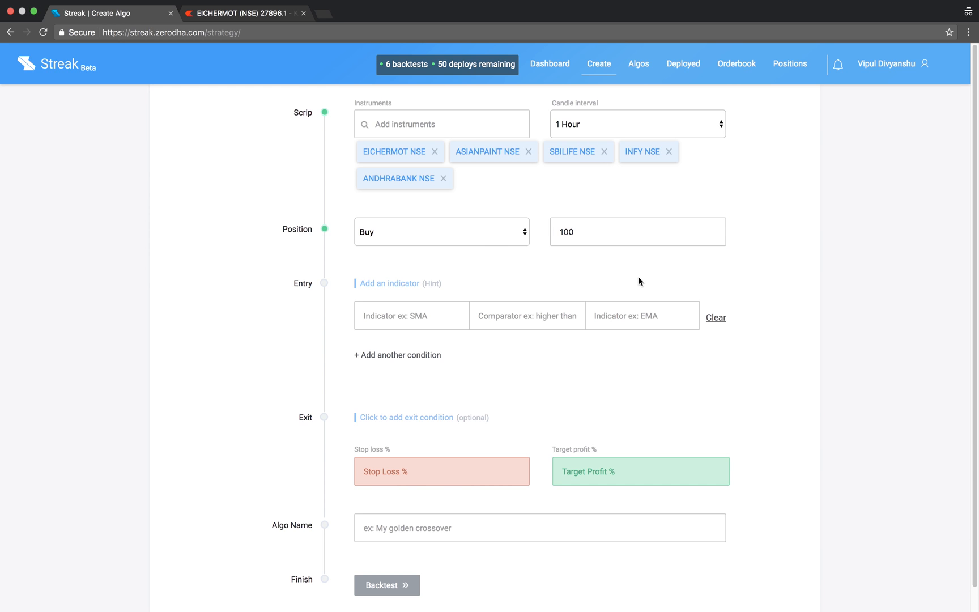
mouse_move(272, 5)
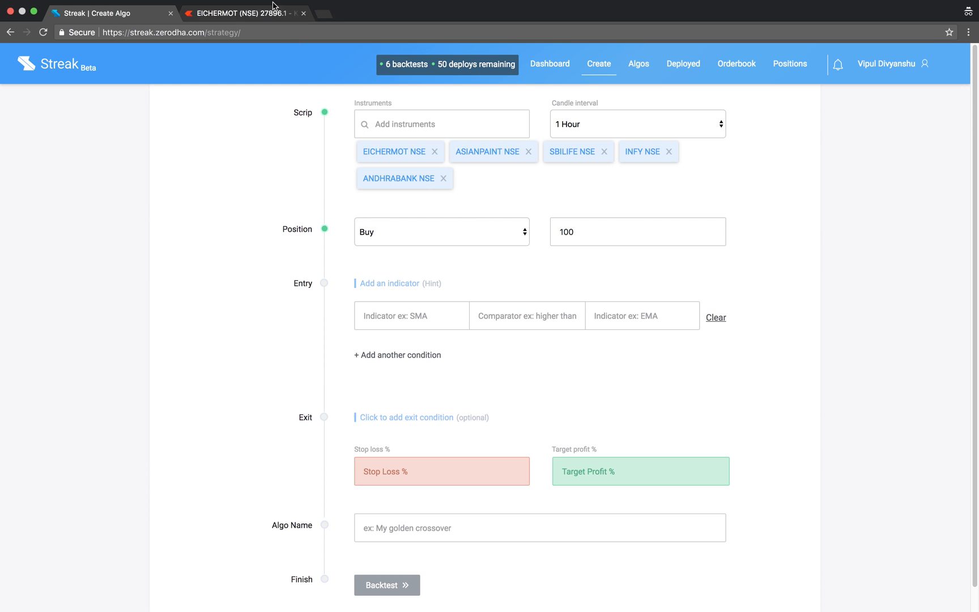
Switch to Kite's EICHERMOT hourly chart showing the Price ROC (14) study
left_click(243, 12)
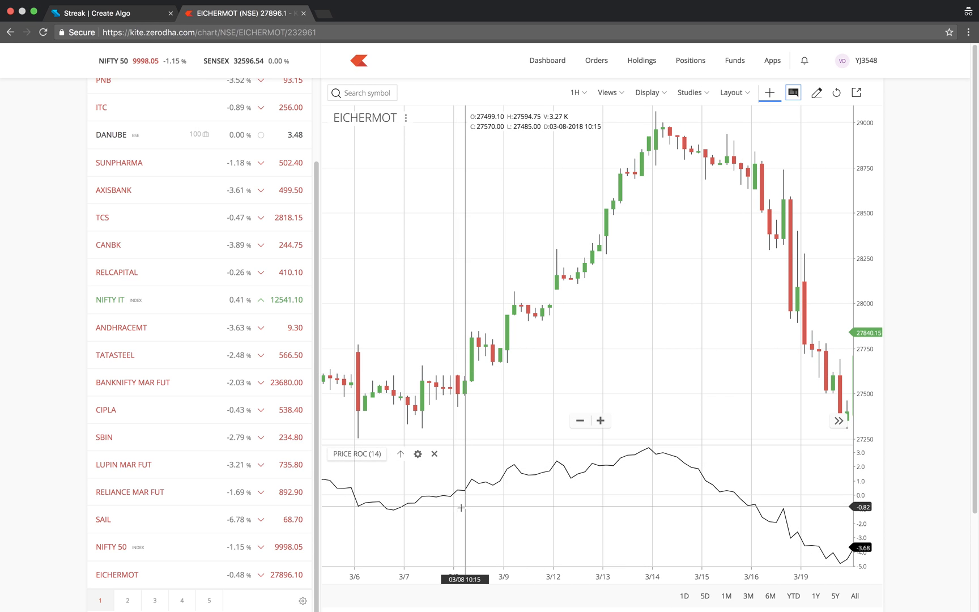
mouse_move(749, 510)
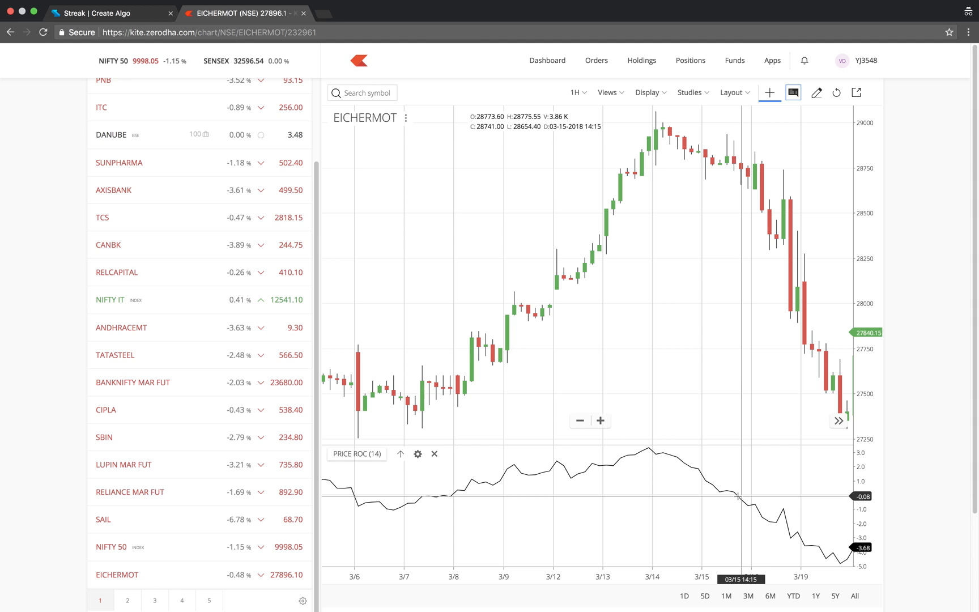
mouse_move(745, 497)
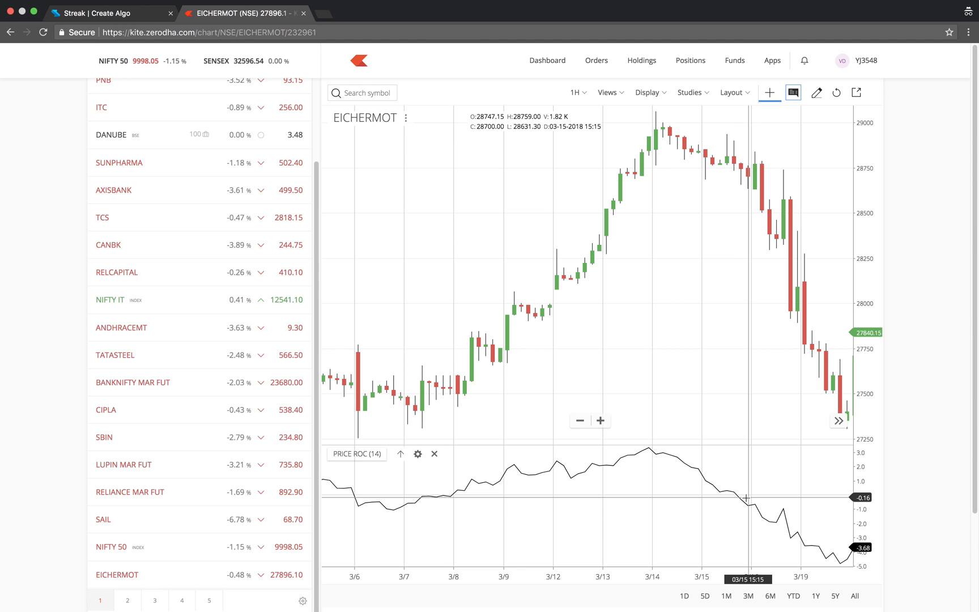
Set the entry condition to PROC with period 14 crossing above the number 0
left_click(111, 12)
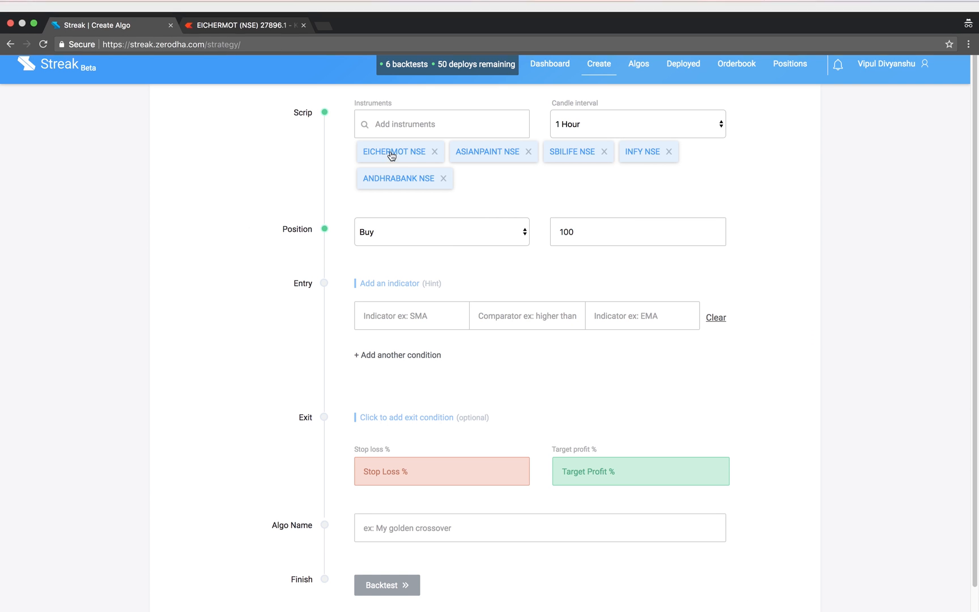
type("p")
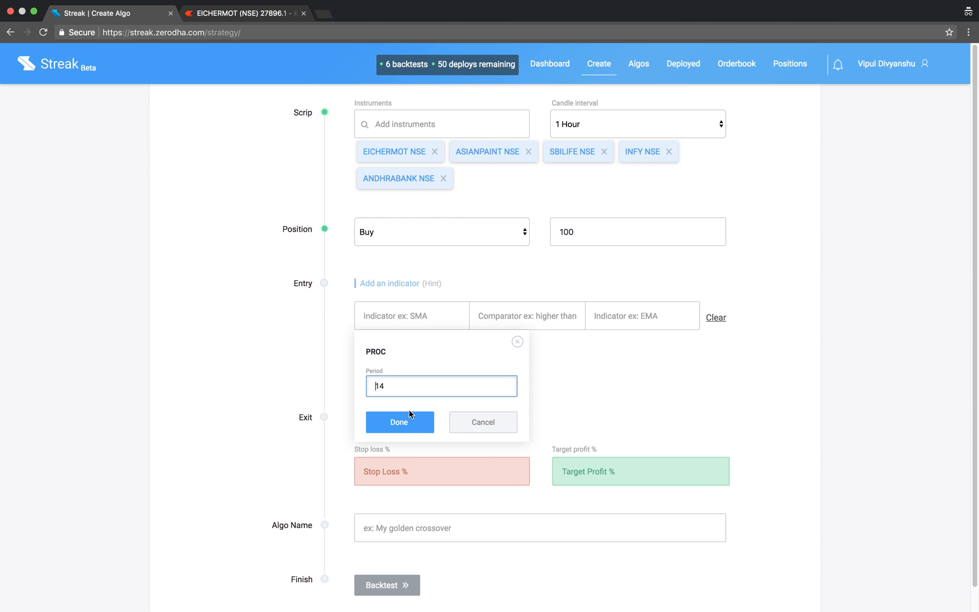
left_click(399, 421)
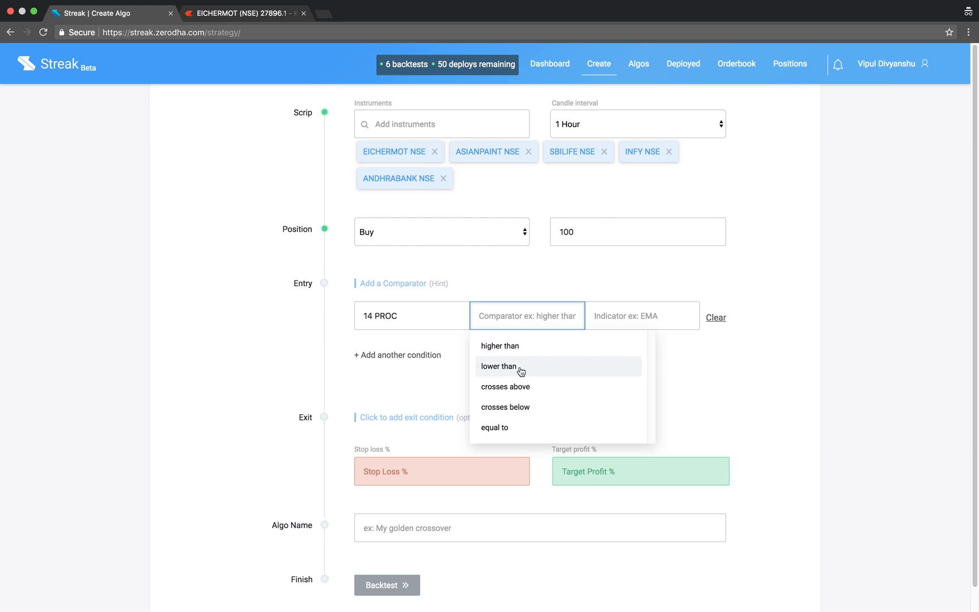
type("nu")
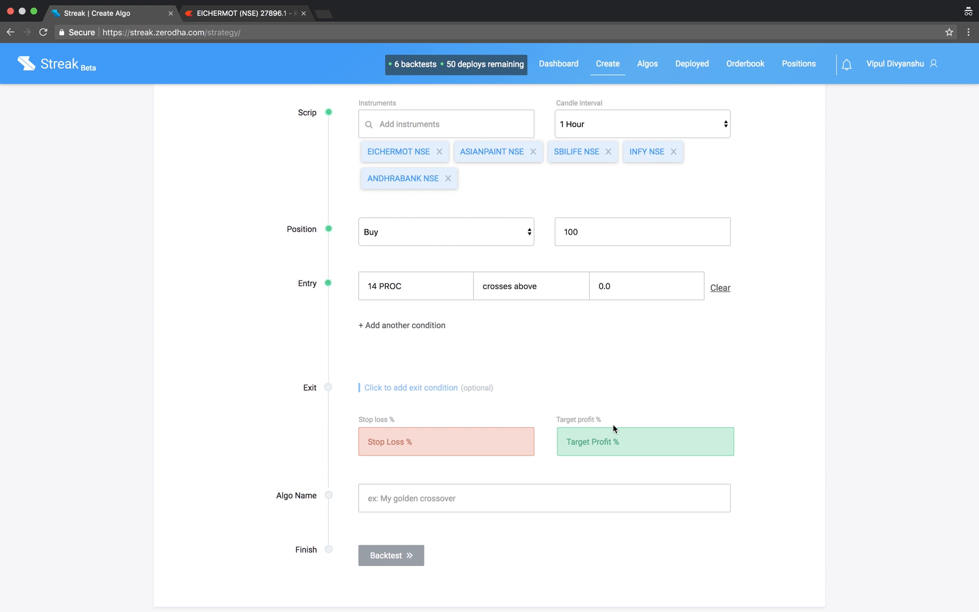
Set the exit to 14 PROC crossing below 0, with 1% stop loss and 2% target profit
left_click(410, 387)
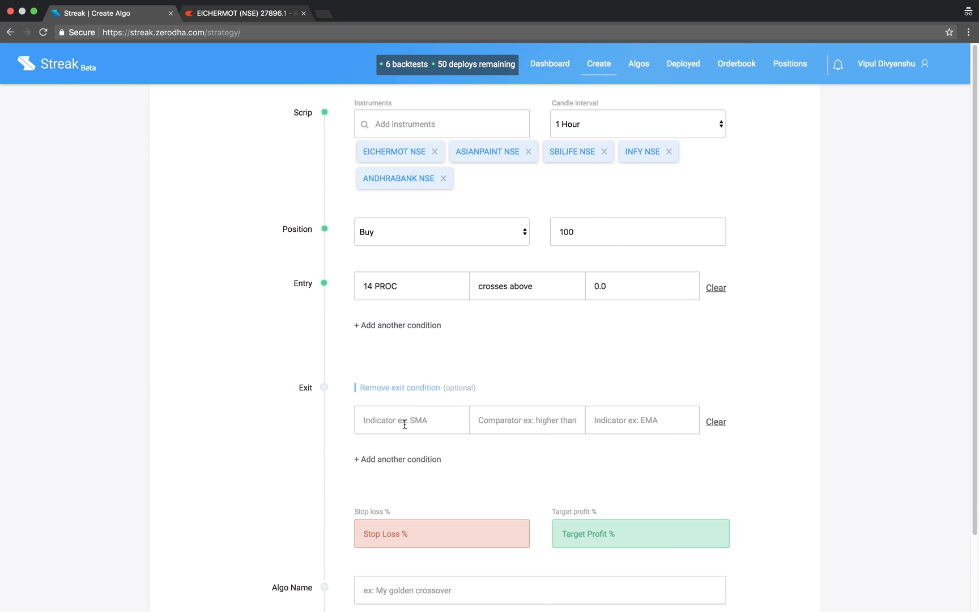
type("proc")
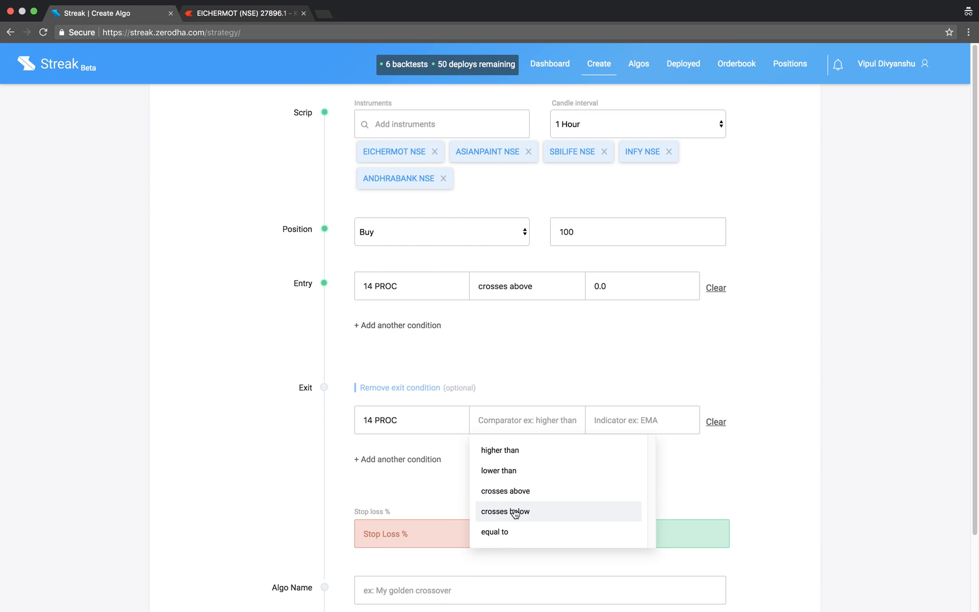
left_click(506, 511)
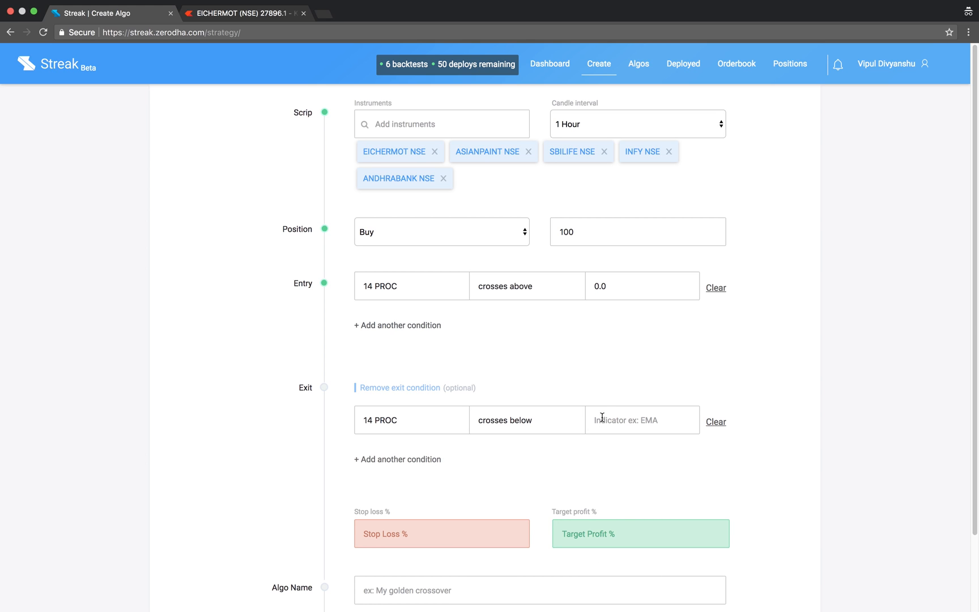
left_click(640, 419)
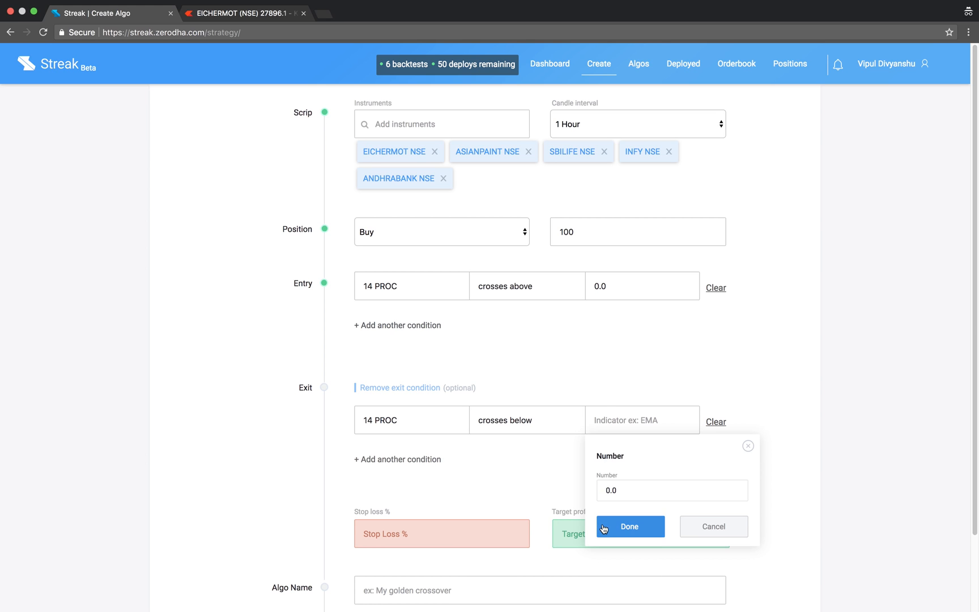
left_click(629, 527)
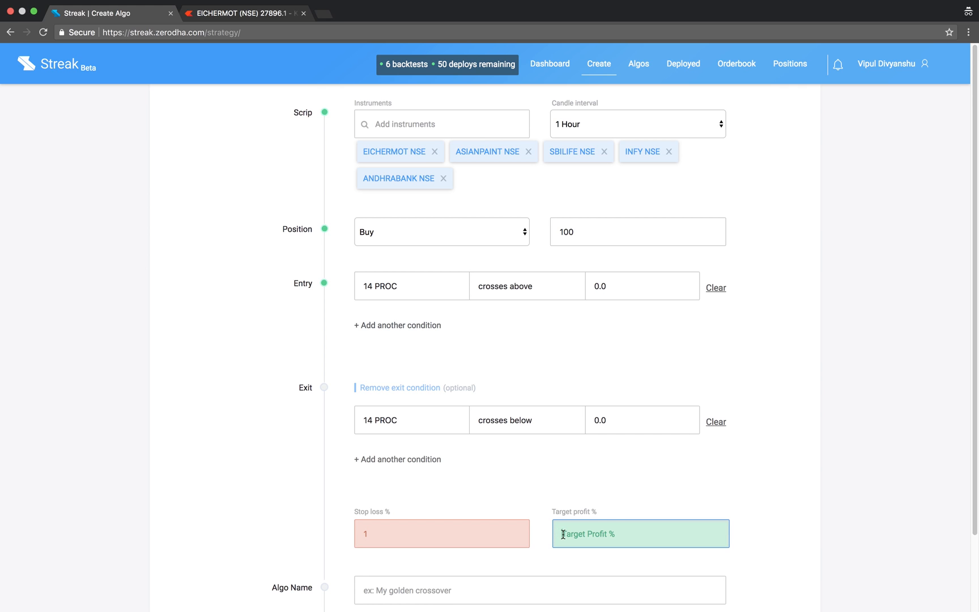
type("2")
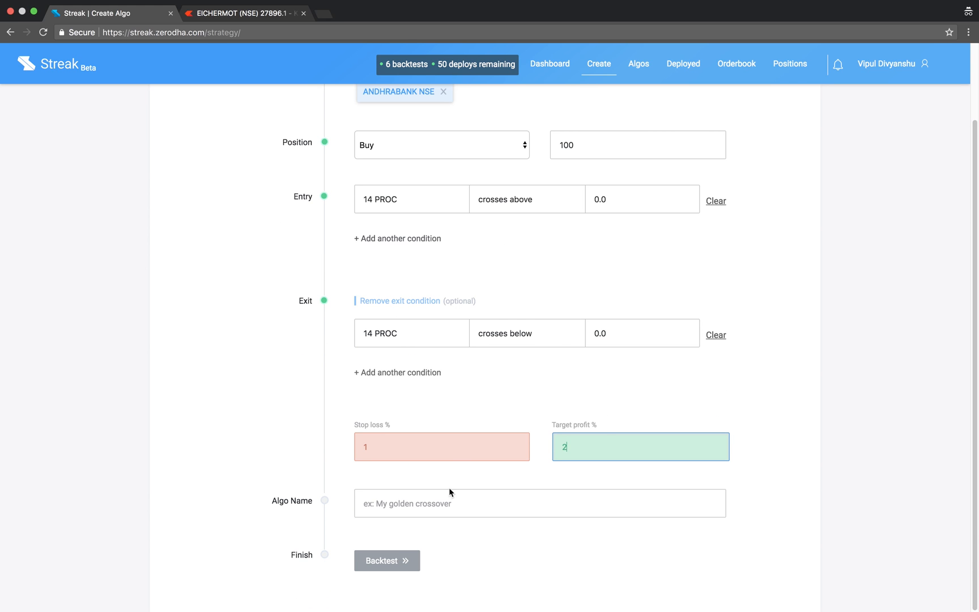
Name the algo 'Price ROC' and launch the backtest on the five stocks
left_click(539, 503)
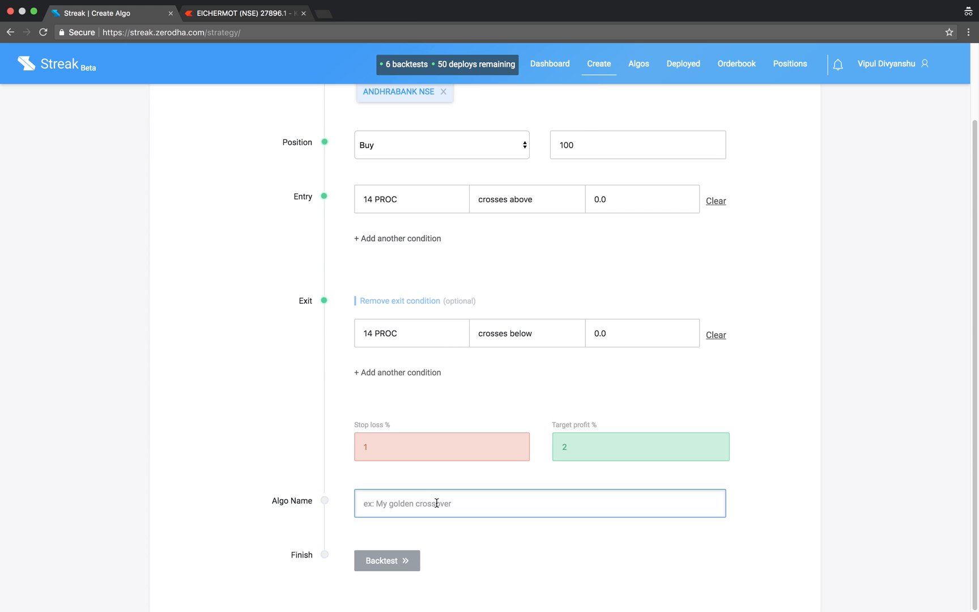
type("Price")
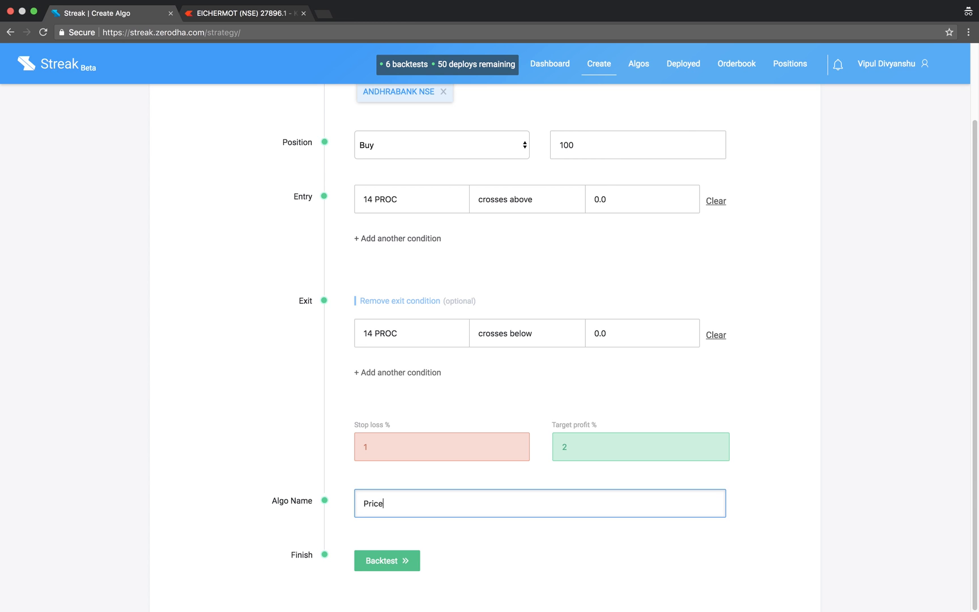
type("ROC")
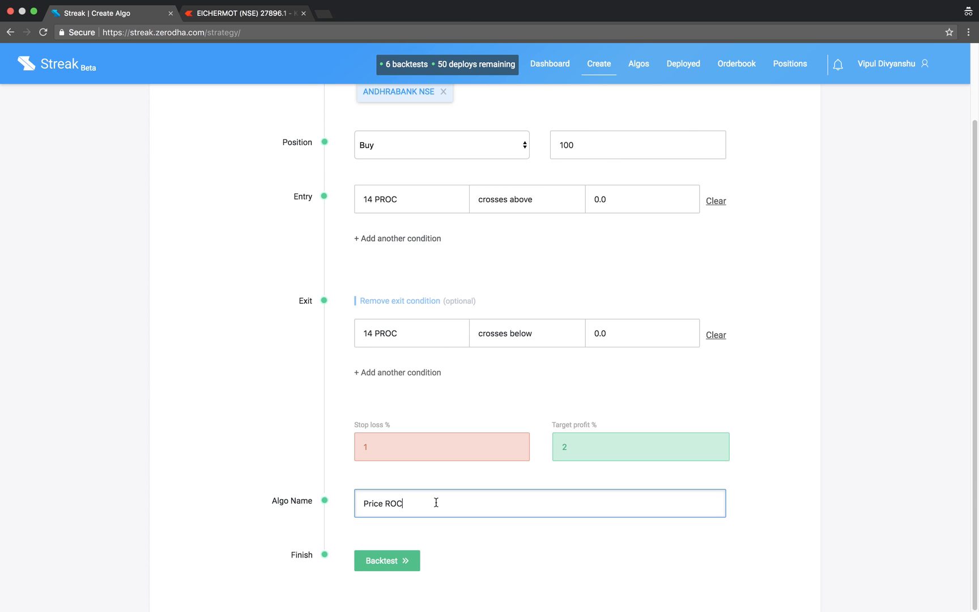
left_click(386, 560)
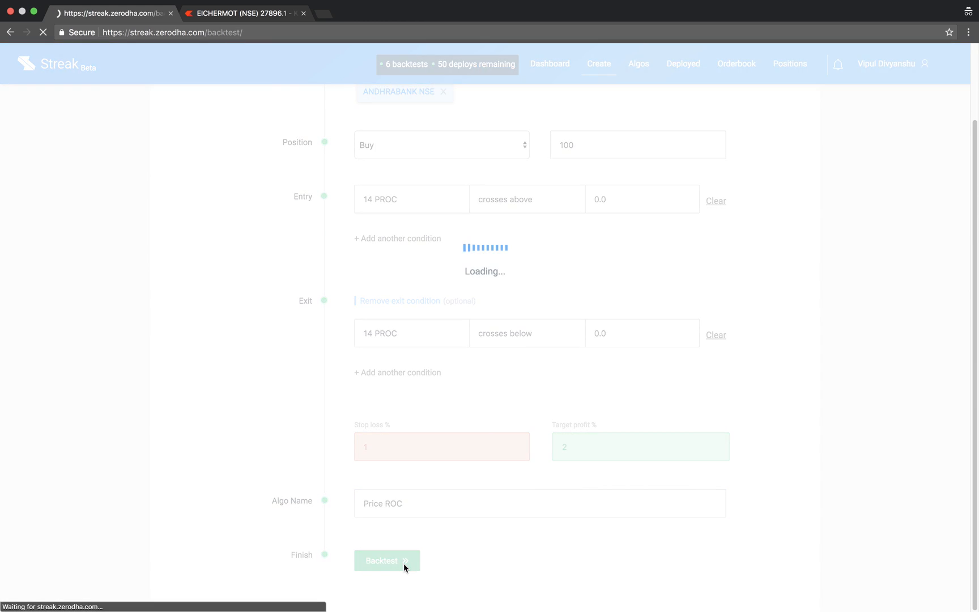
Review the backtest results and ASIANPAINT's performance details and trade-by-trade transactions
left_click(387, 560)
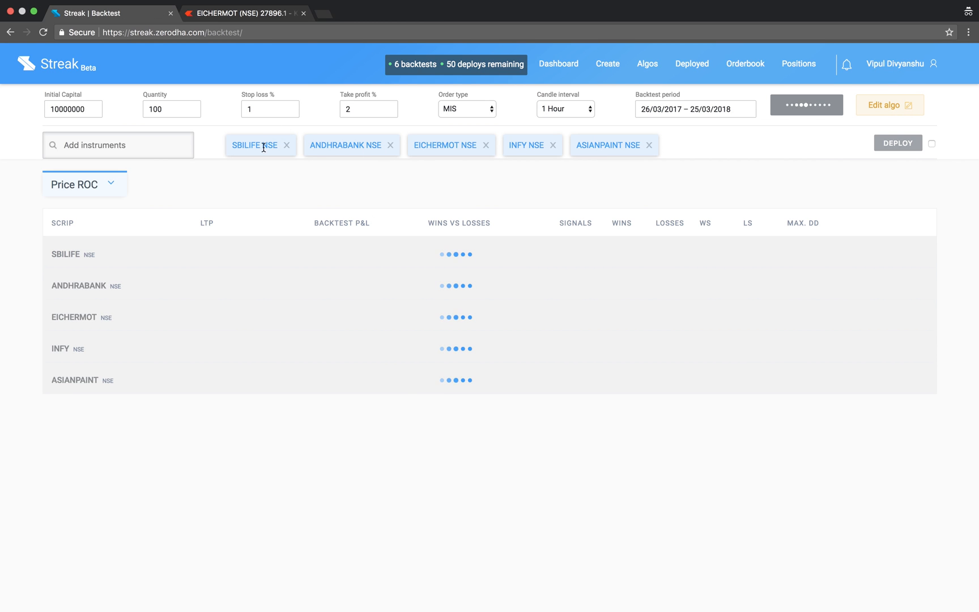
left_click(806, 104)
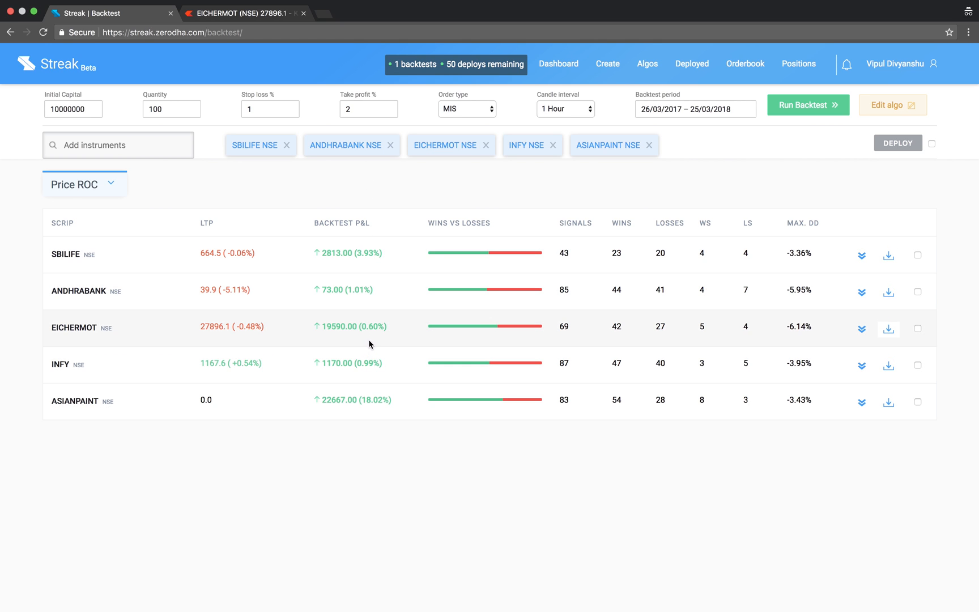
left_click(856, 401)
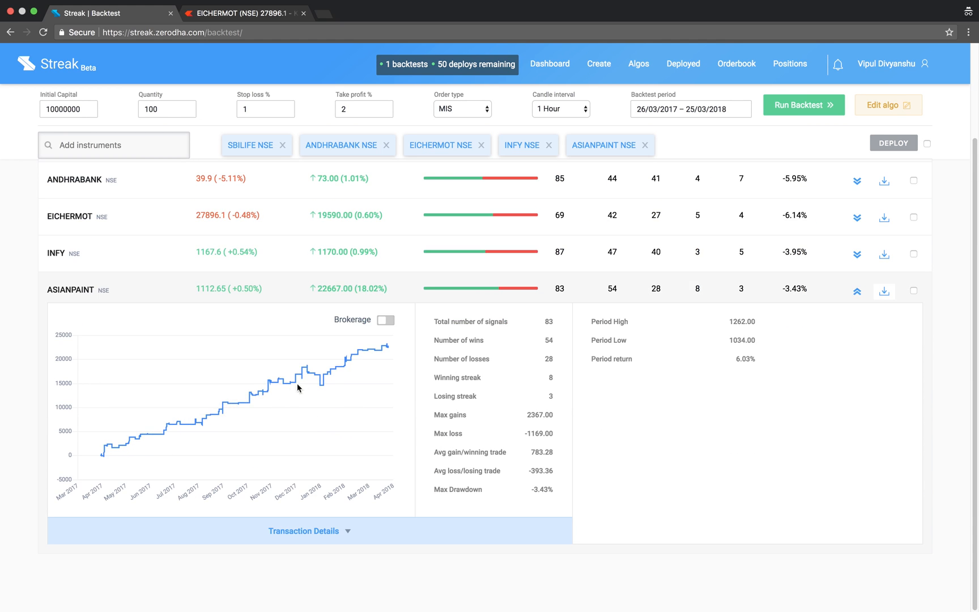
left_click(305, 530)
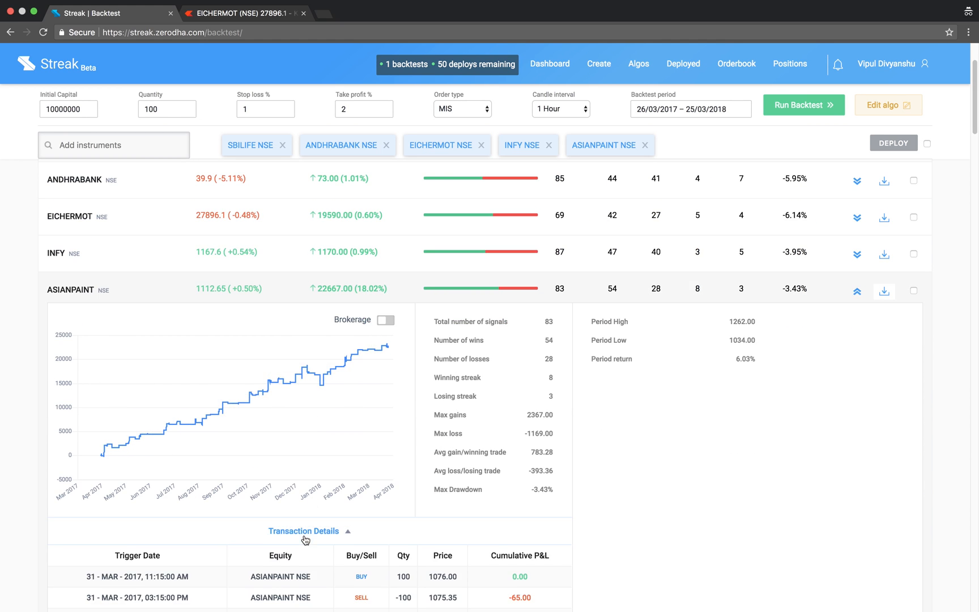
scroll("down", 3)
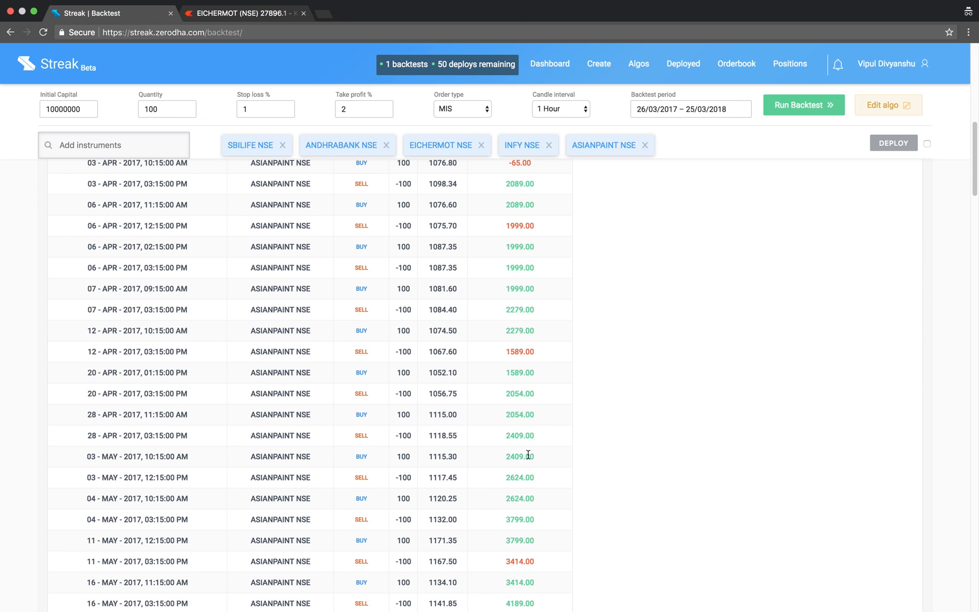
scroll("down", 3)
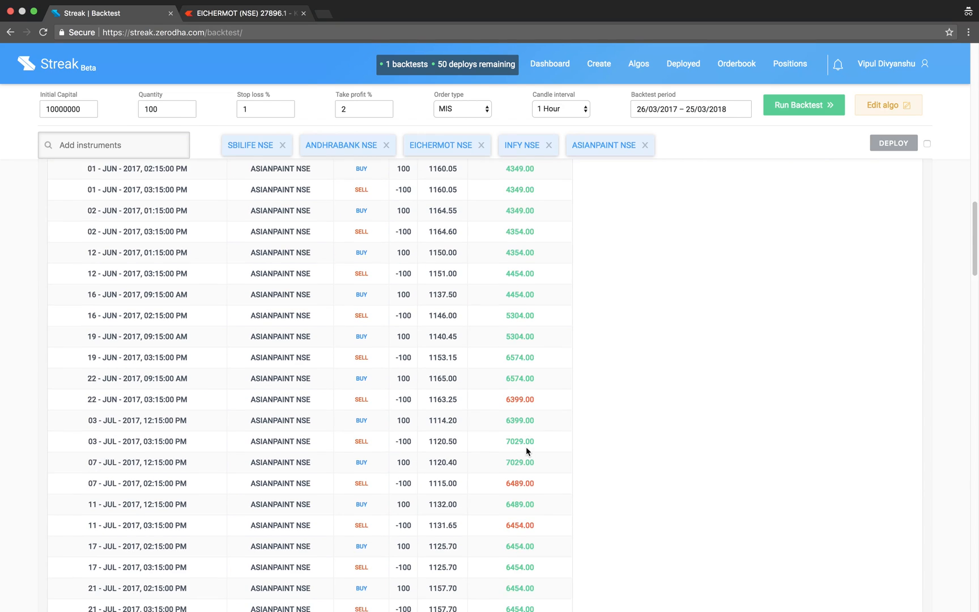
scroll("down", 3)
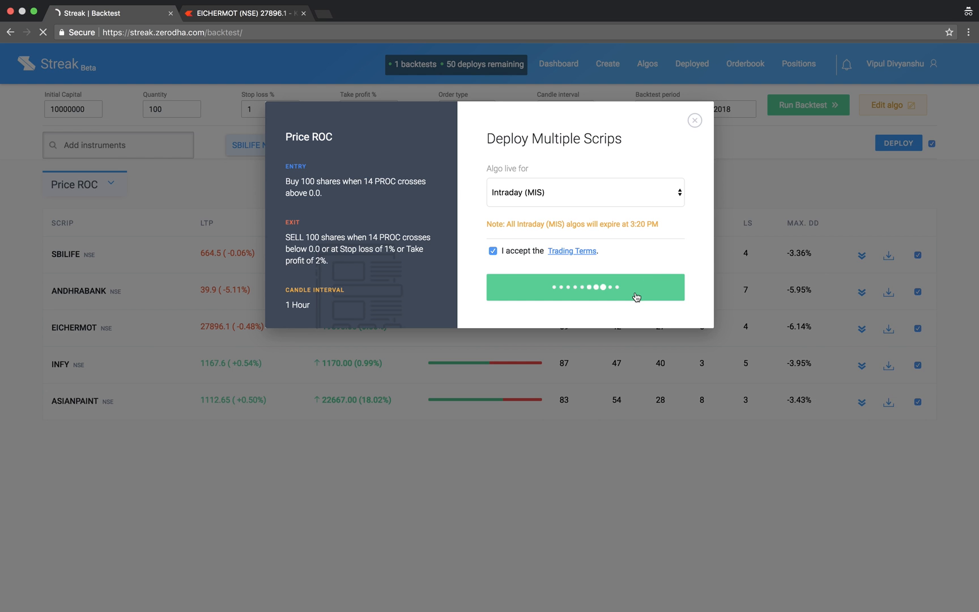
Deploy Price ROC live as Intraday (MIS) on all five stocks, awaiting first triggers
left_click(585, 287)
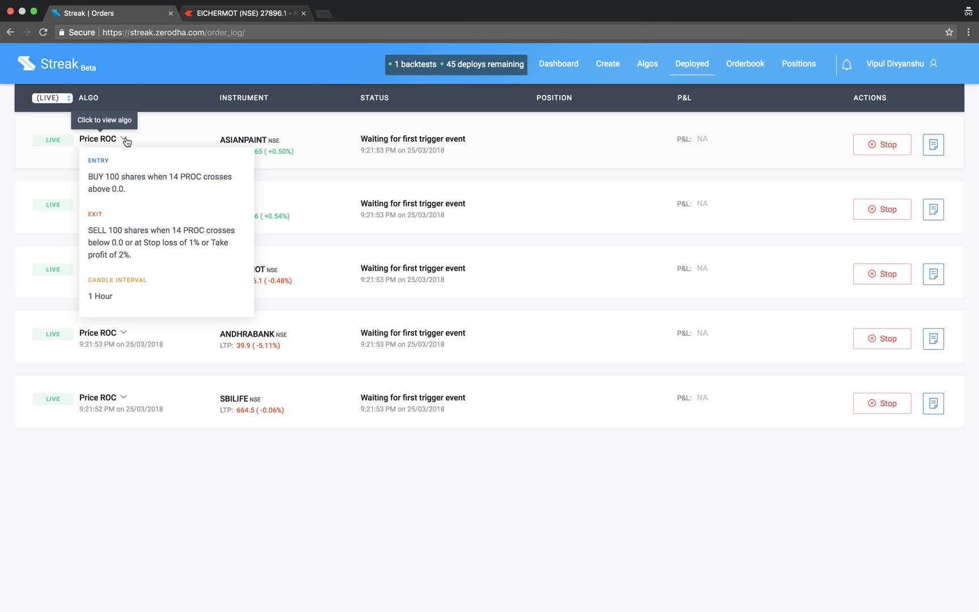
mouse_move(818, 138)
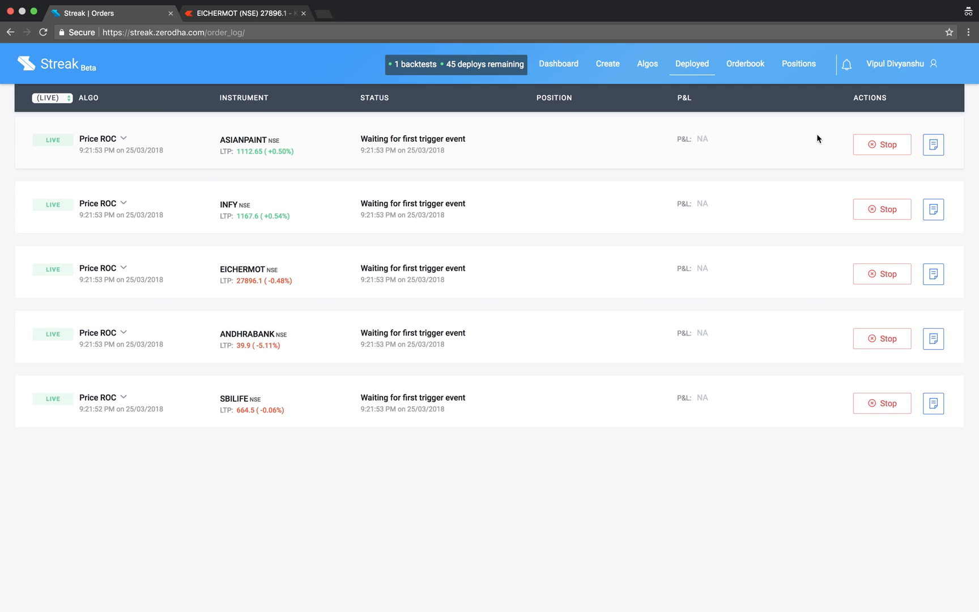